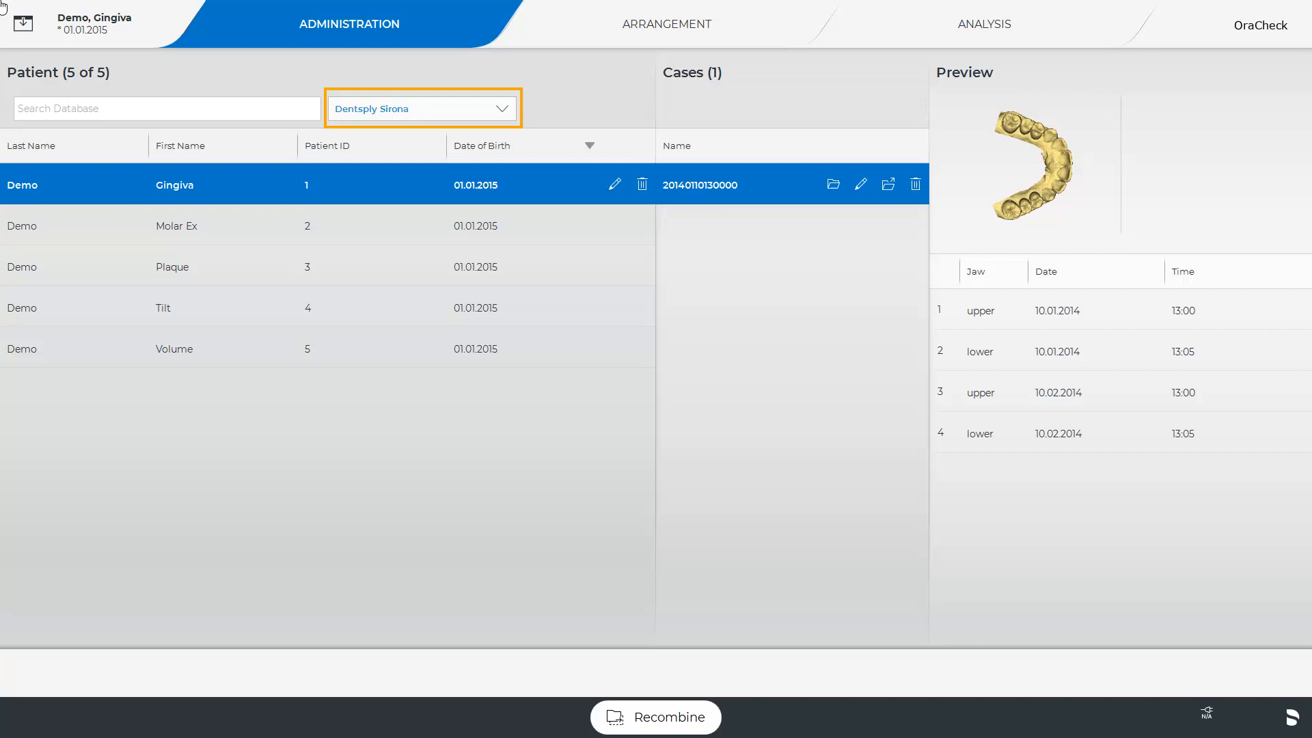
- Select Demo Gingiva's case and load its four scans in the Arrangement phase
{"action": "left_click", "coordinate": [167, 109]}
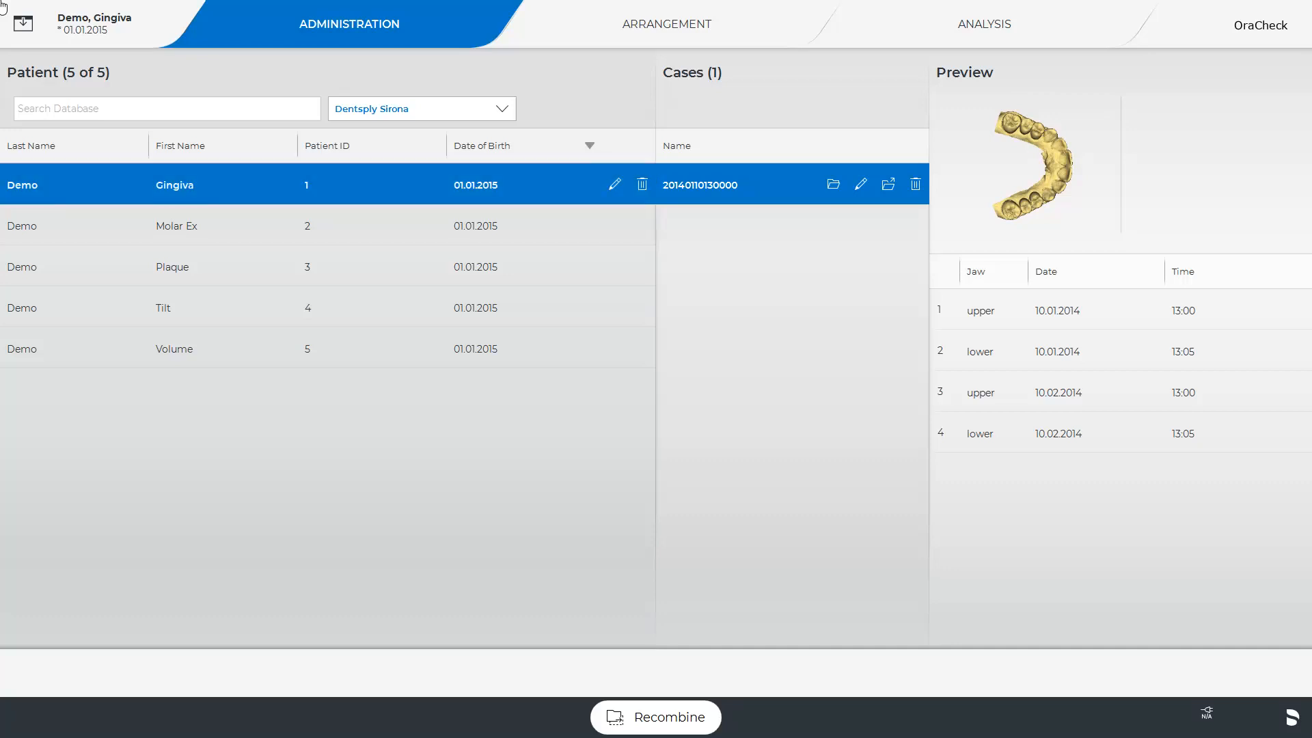
{"action": "left_click", "coordinate": [729, 185]}
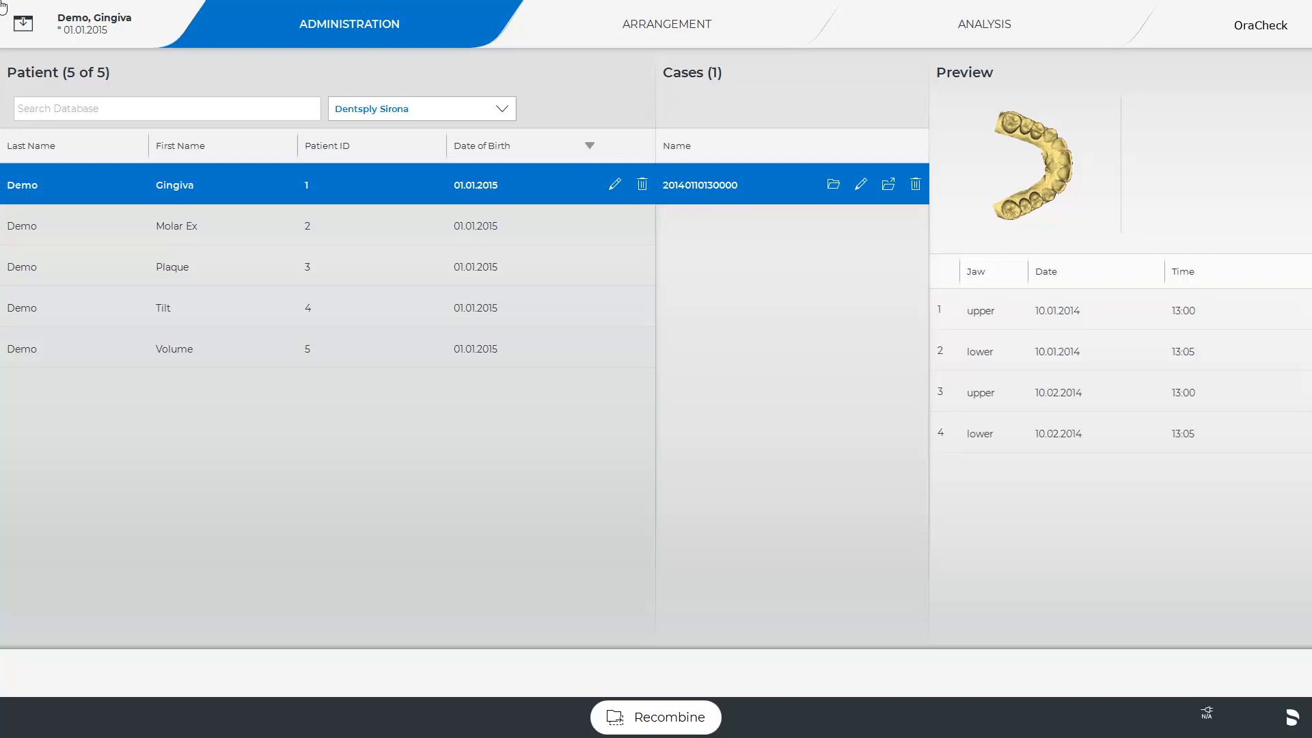
{"action": "left_click", "coordinate": [27, 25]}
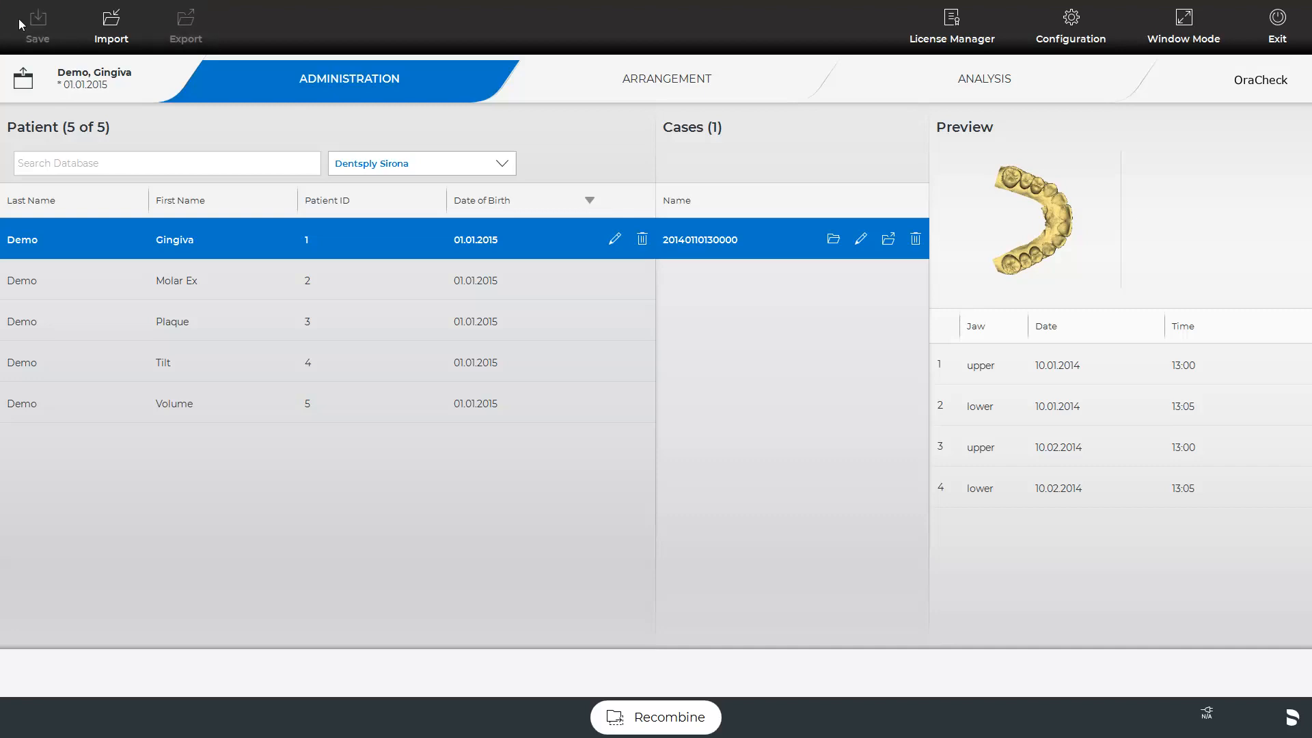
{"action": "mouse_move", "coordinate": [534, 131]}
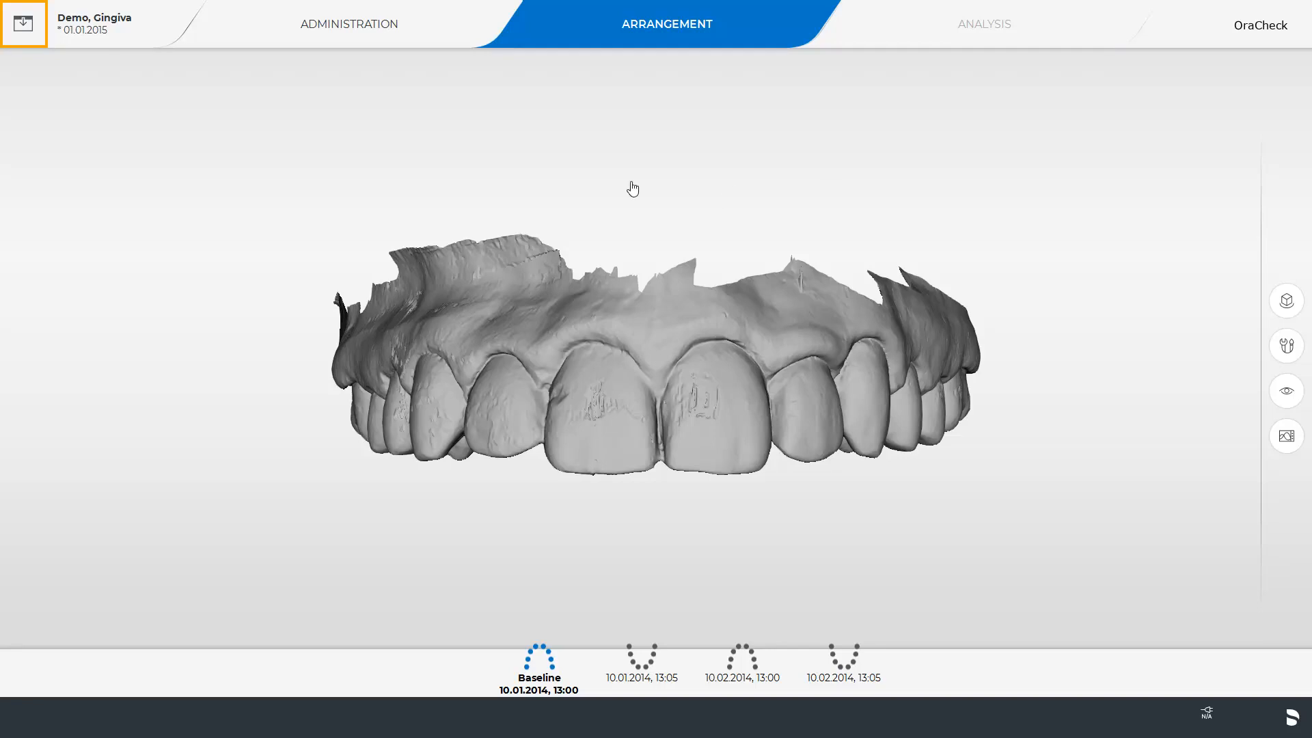
{"action": "left_click", "coordinate": [25, 25]}
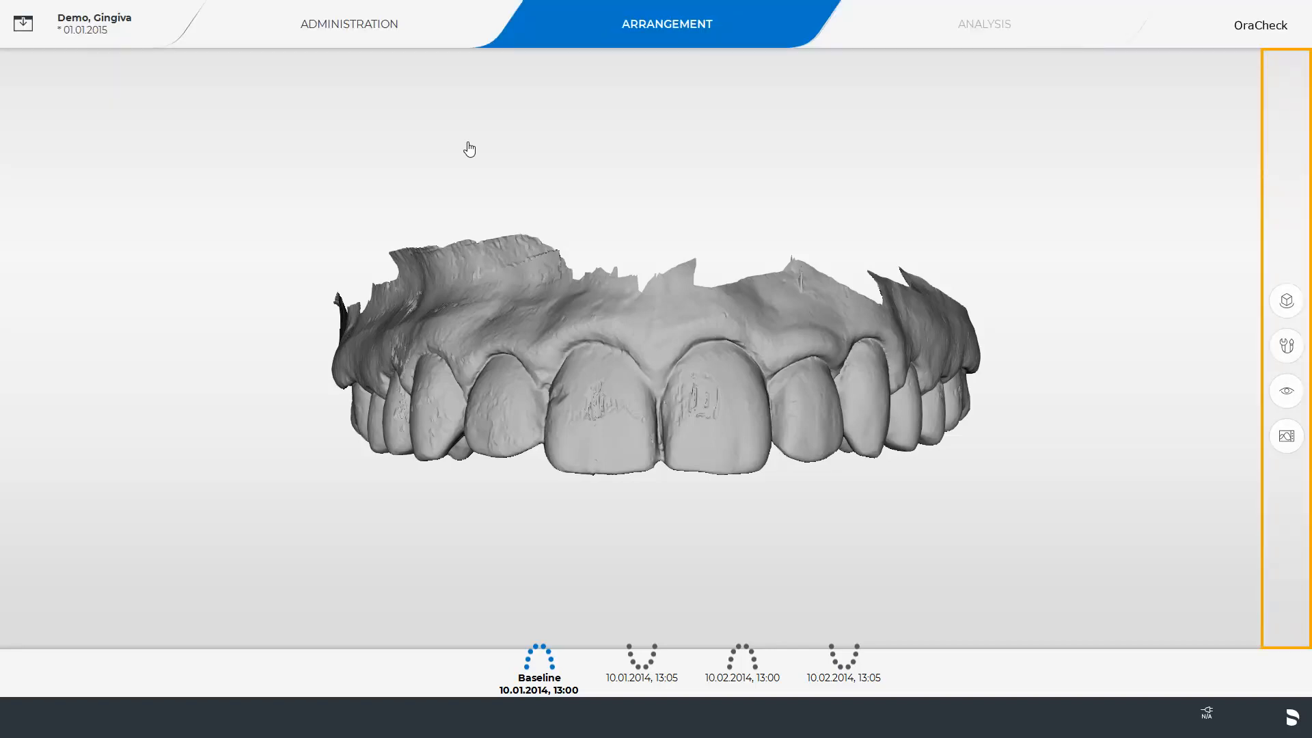
{"action": "left_click", "coordinate": [1287, 299]}
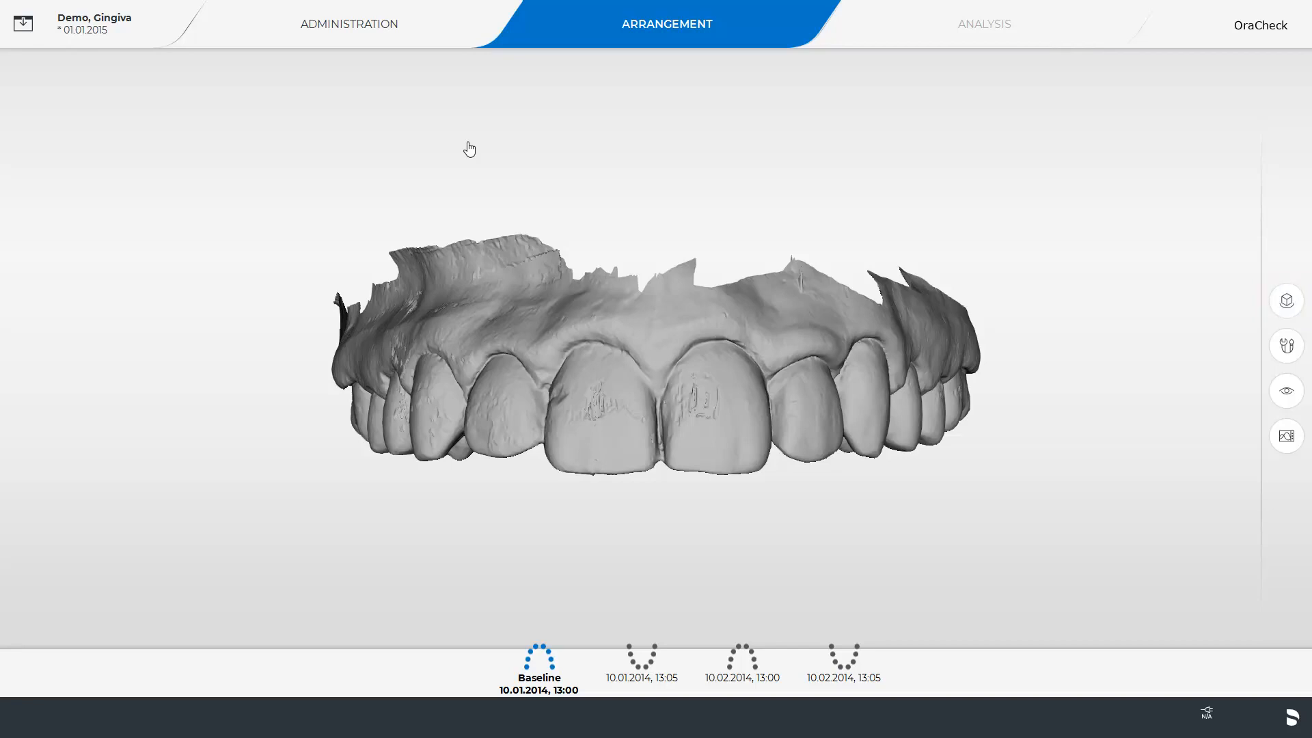
- Open the region tools, display-object opacity and span distance panels beside the baseline scan
{"action": "left_click", "coordinate": [1286, 346]}
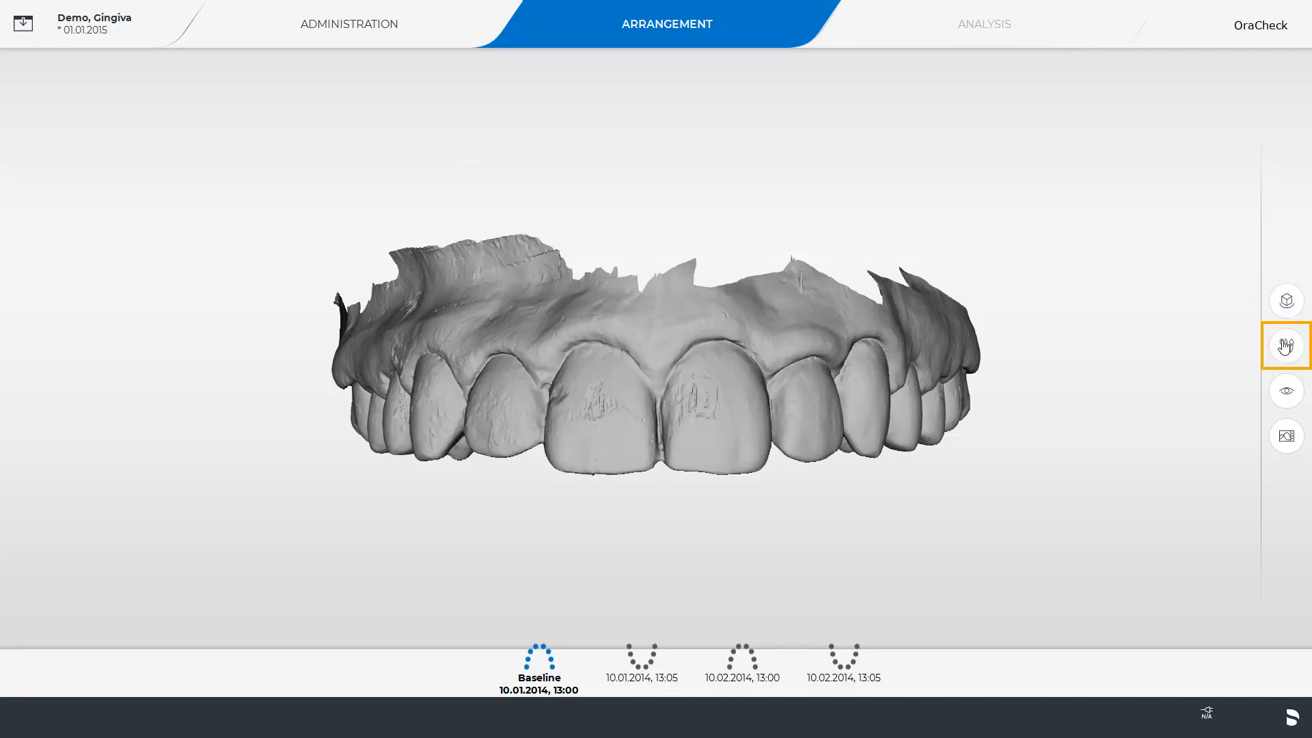
{"action": "left_click", "coordinate": [1286, 345]}
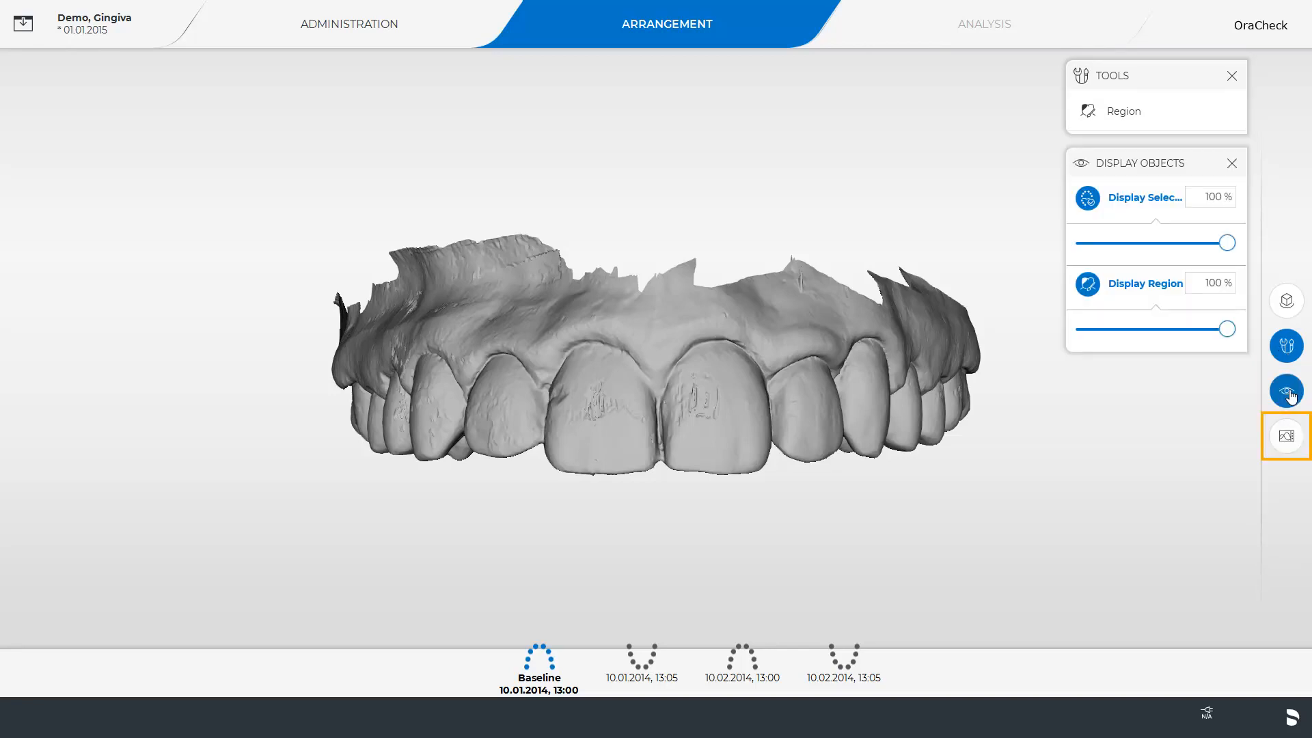
{"action": "left_click", "coordinate": [1287, 436]}
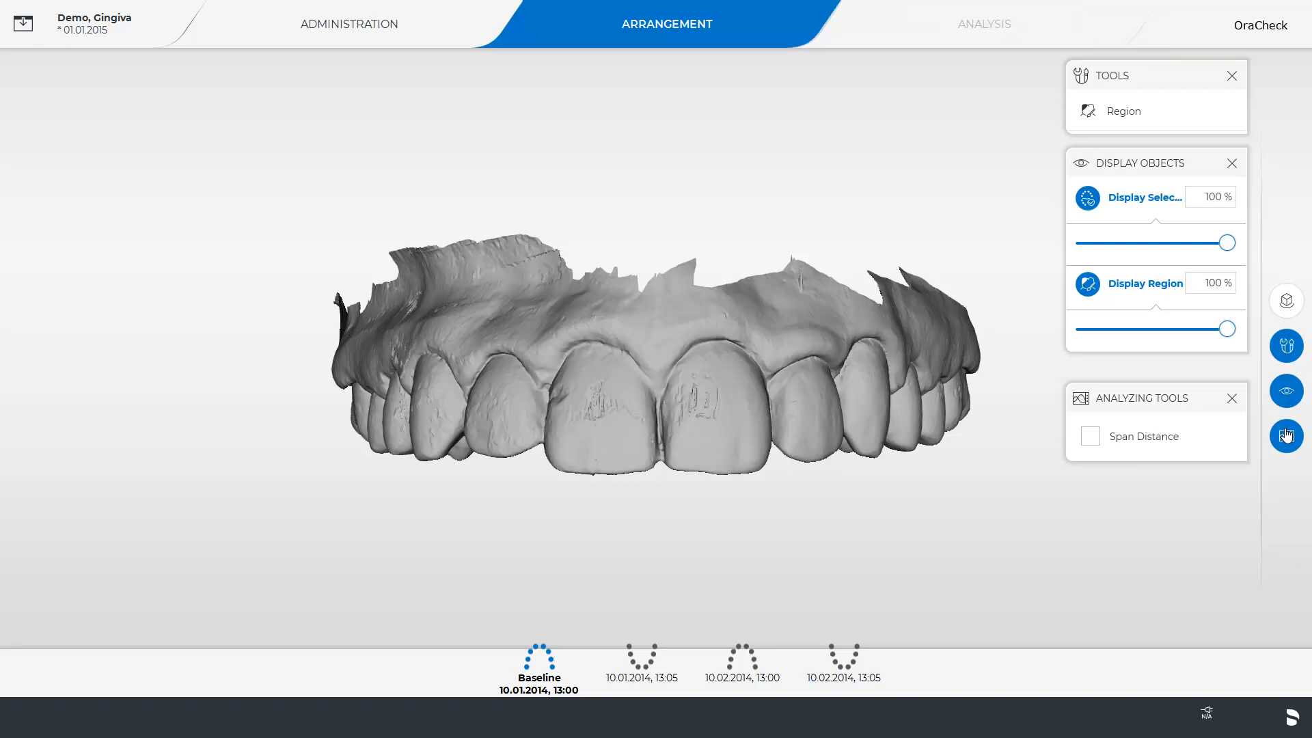
{"action": "left_click", "coordinate": [538, 664]}
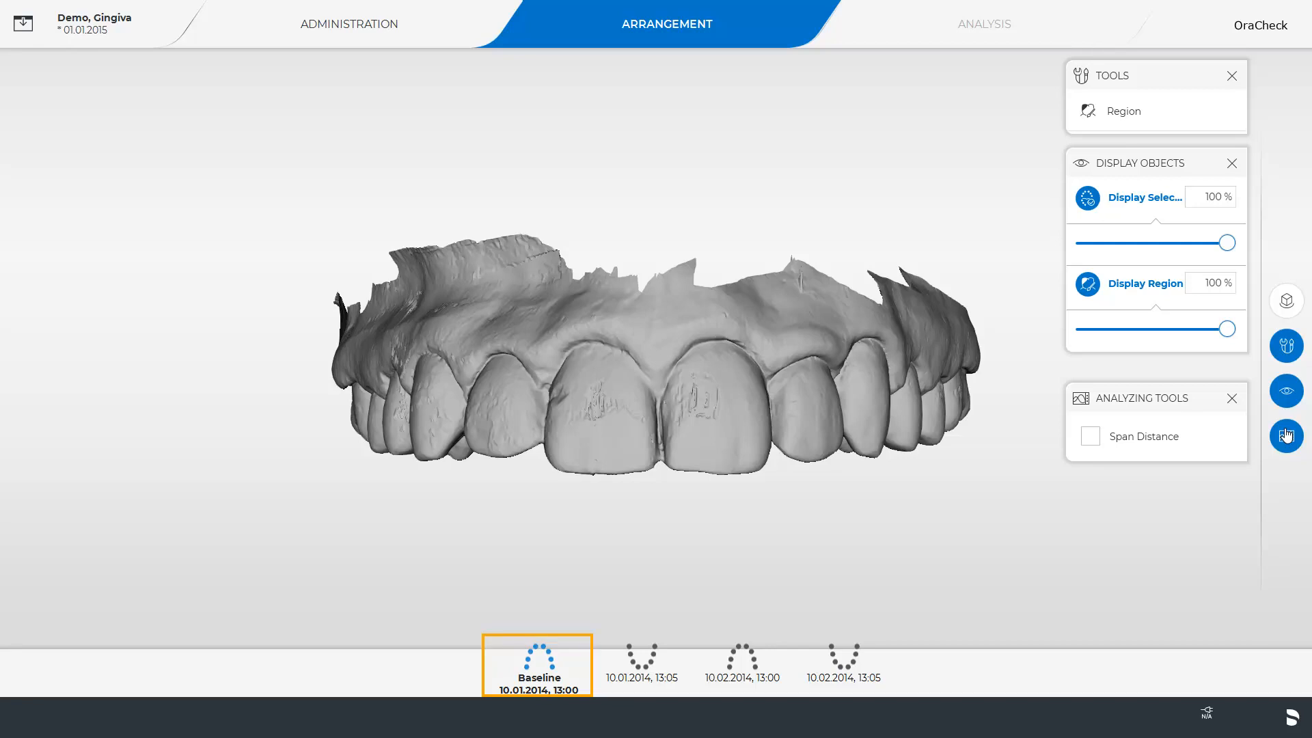
- Set the 10.02.2014, 13:00 upper jaw scan as follow-up over the 10.01.2014 baseline
{"action": "left_click", "coordinate": [538, 664]}
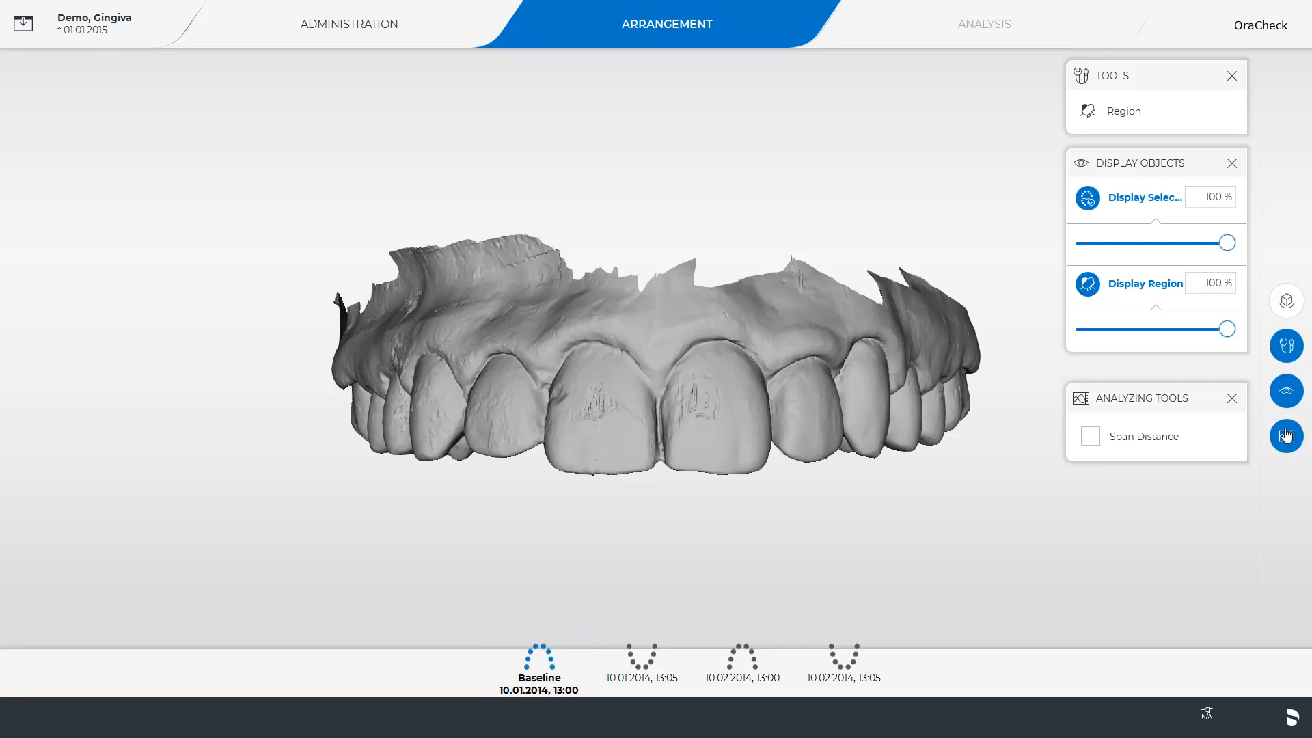
{"action": "left_click", "coordinate": [744, 669]}
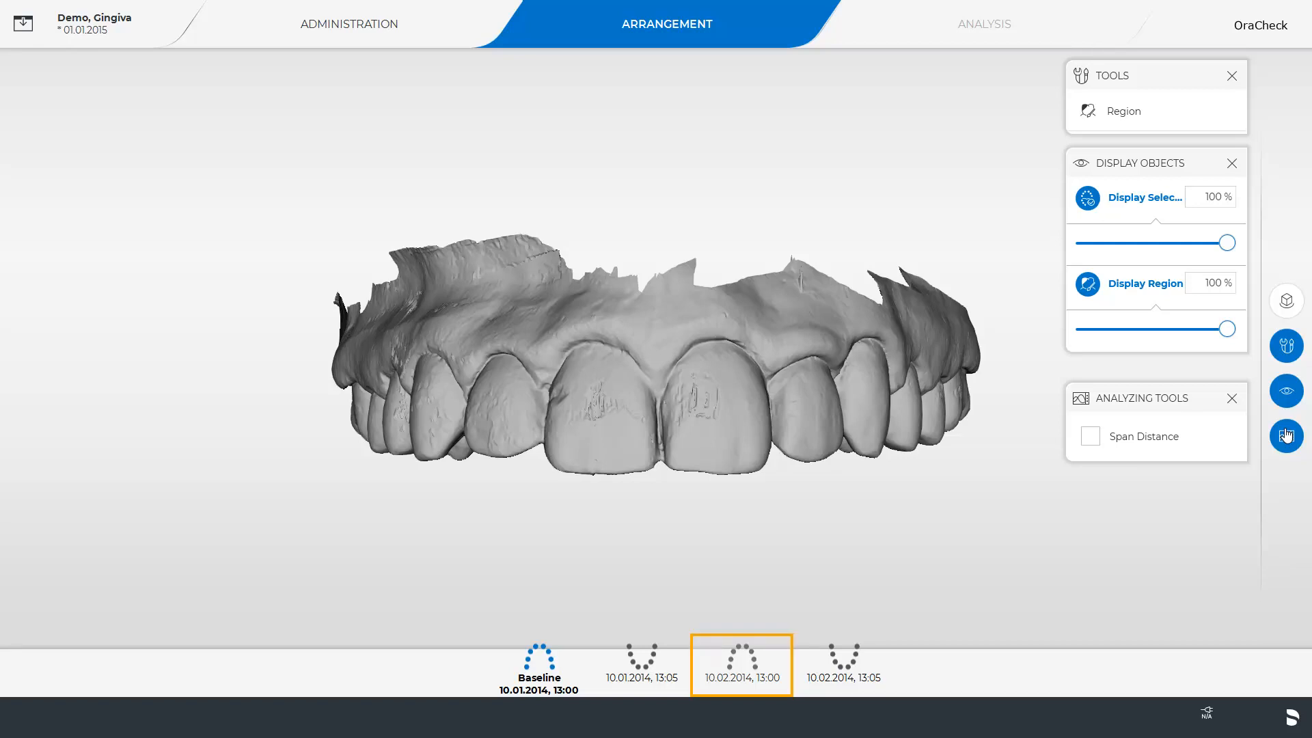
{"action": "left_click", "coordinate": [742, 663]}
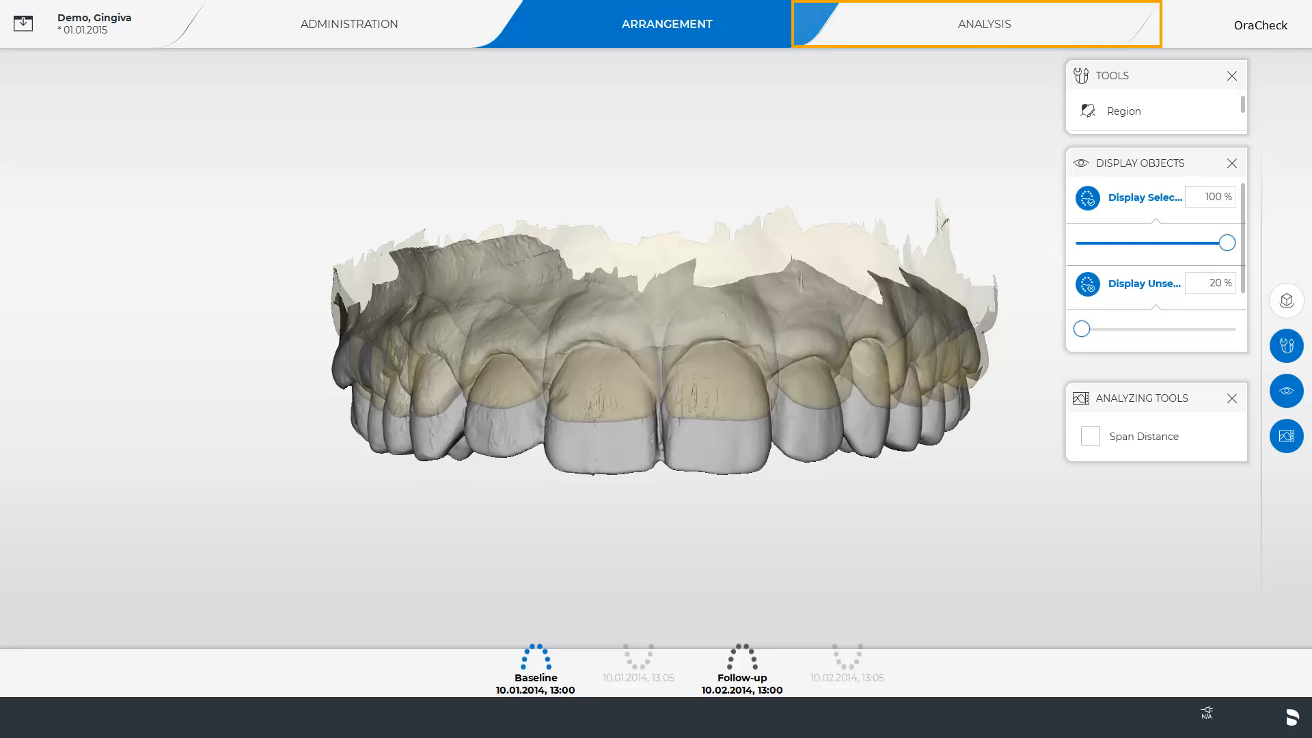
{"action": "left_click", "coordinate": [667, 23]}
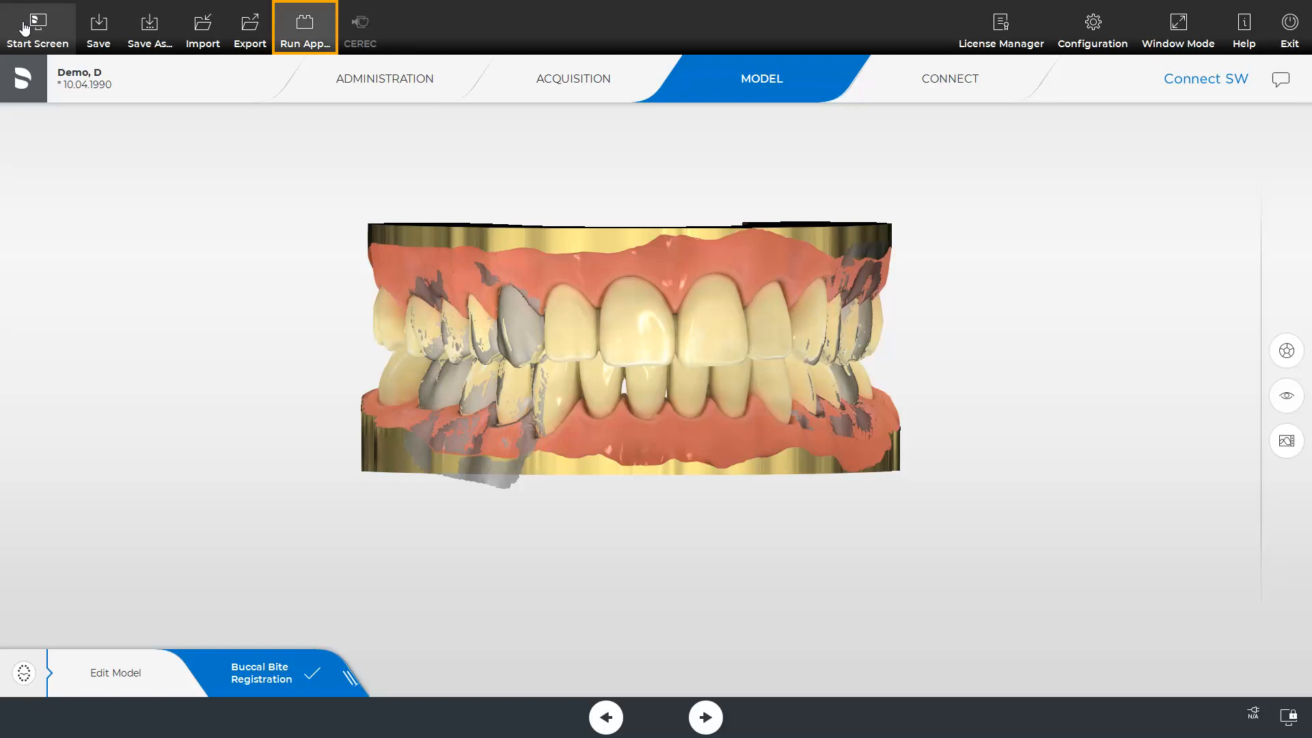
- Launch OraCheck from Connect SW's Run App with the Demo D model
{"action": "left_click", "coordinate": [307, 28]}
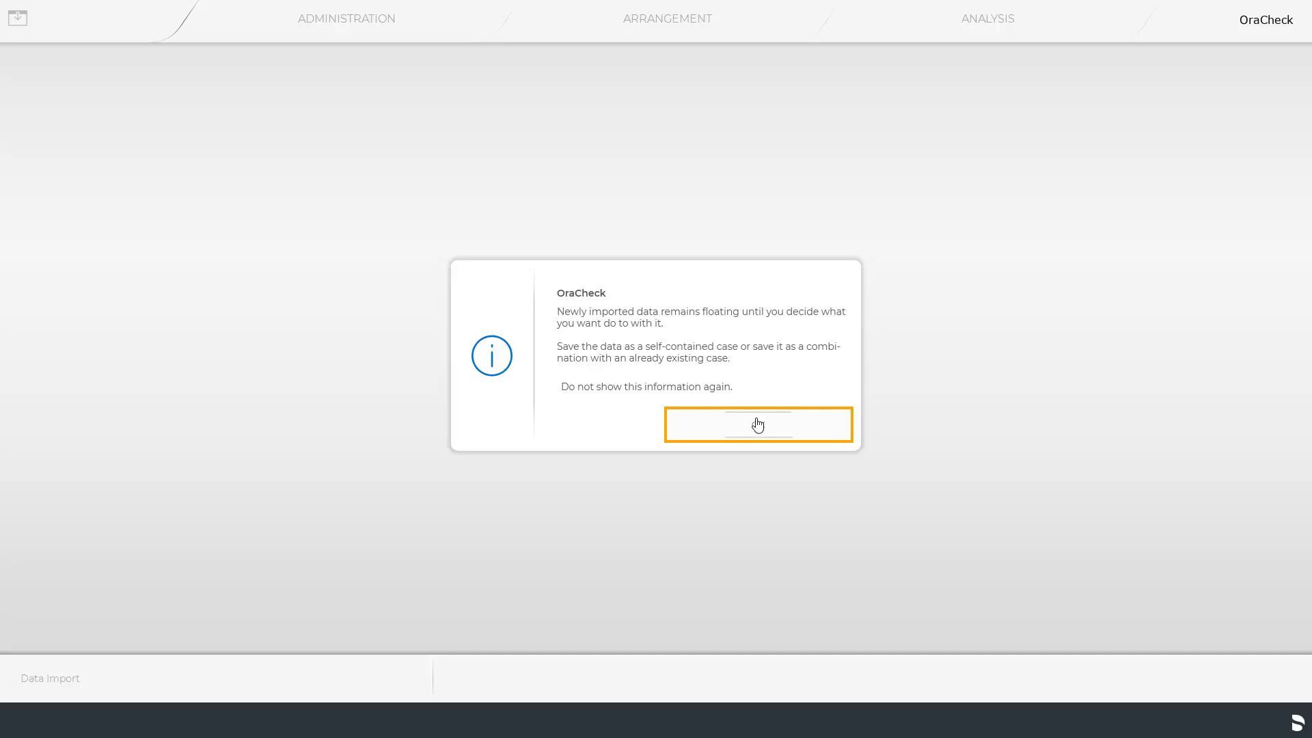
- Dismiss the floating-data notice and return to the ADMINISTRATION patient database
{"action": "left_click", "coordinate": [759, 424]}
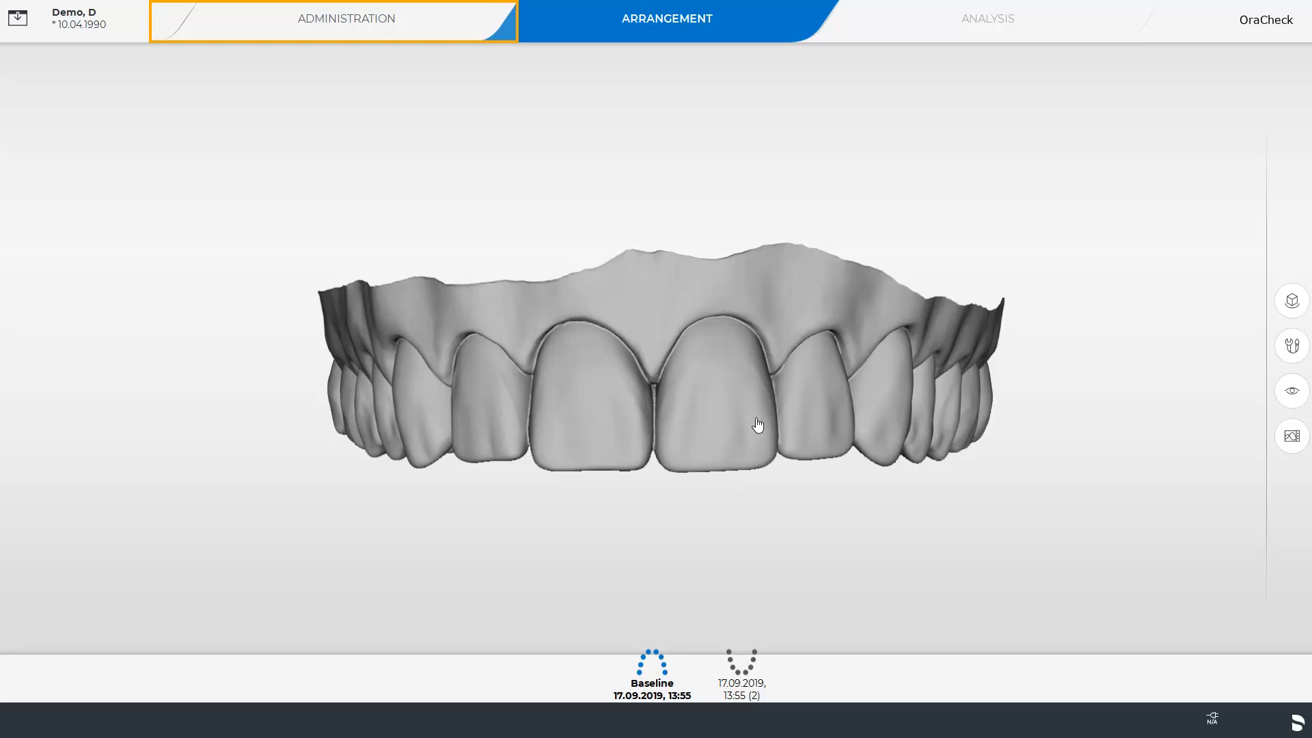
{"action": "left_click", "coordinate": [348, 19]}
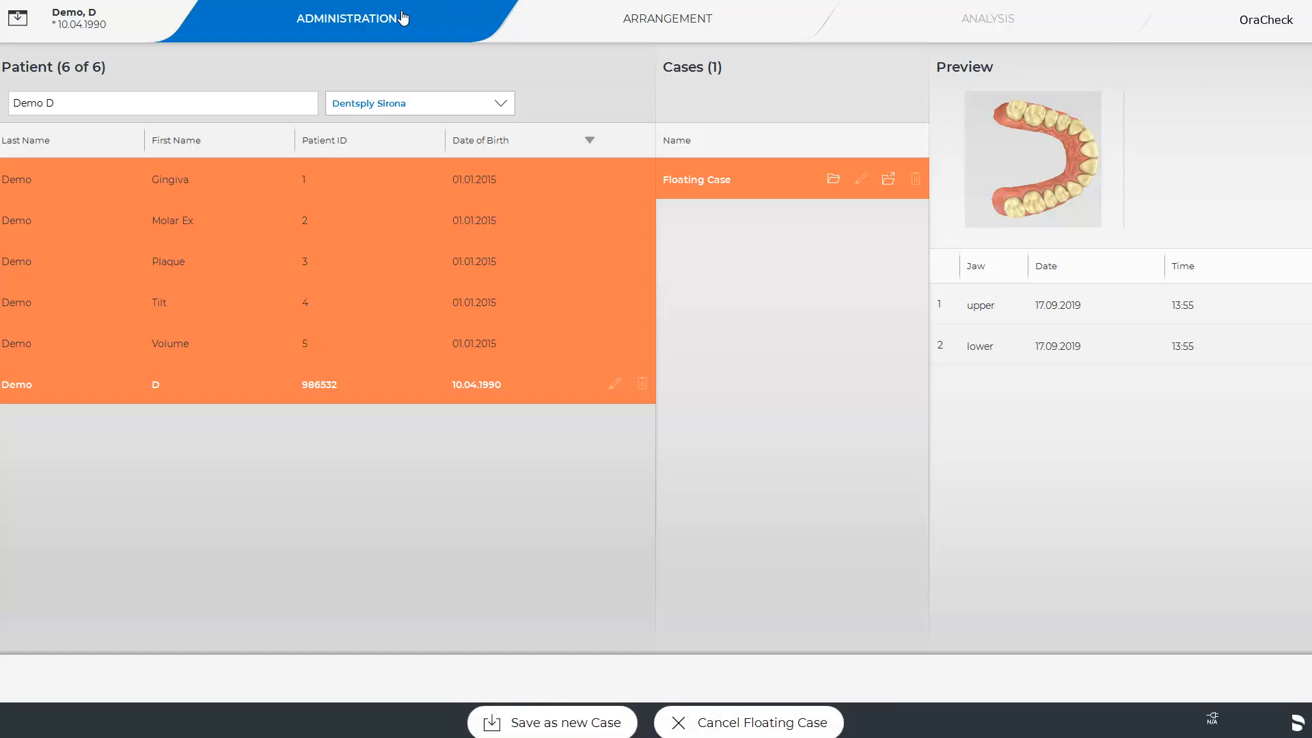
- Select Demo Gingiva and cancel Demo D's floating case
{"action": "left_click", "coordinate": [171, 179]}
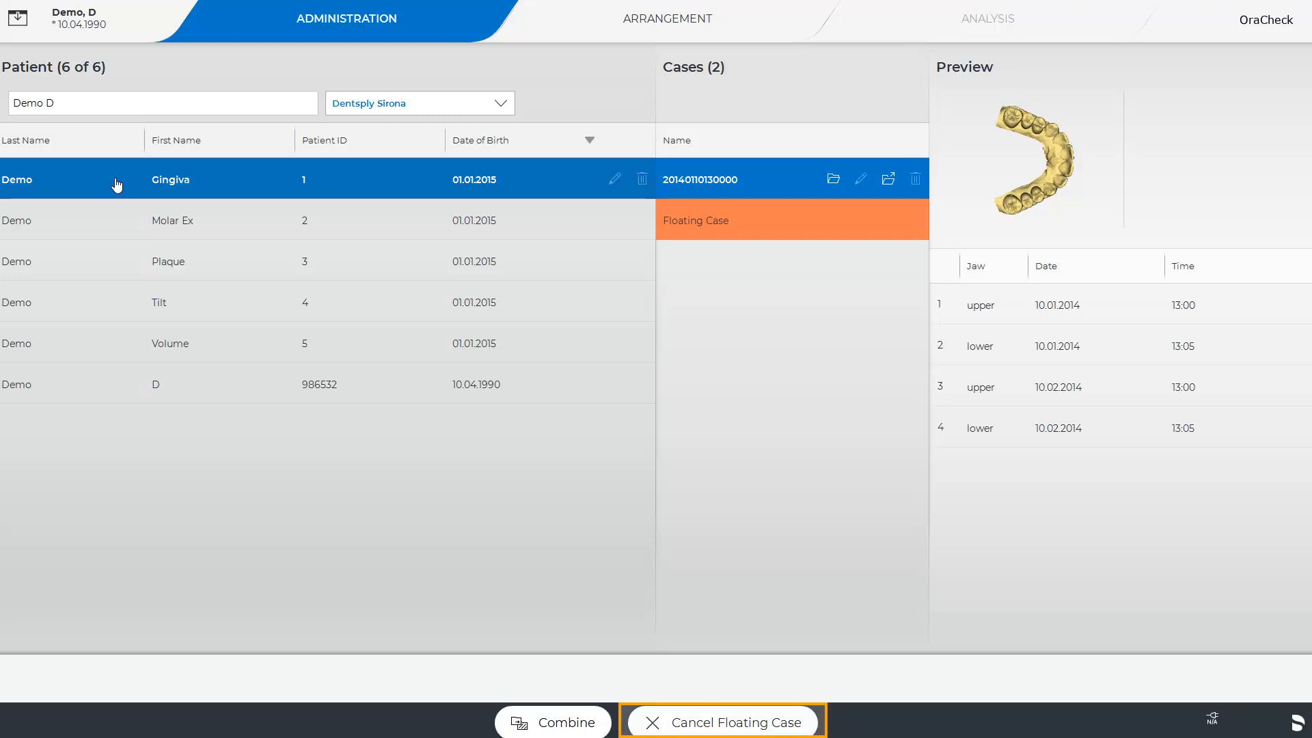
{"action": "left_click", "coordinate": [722, 723]}
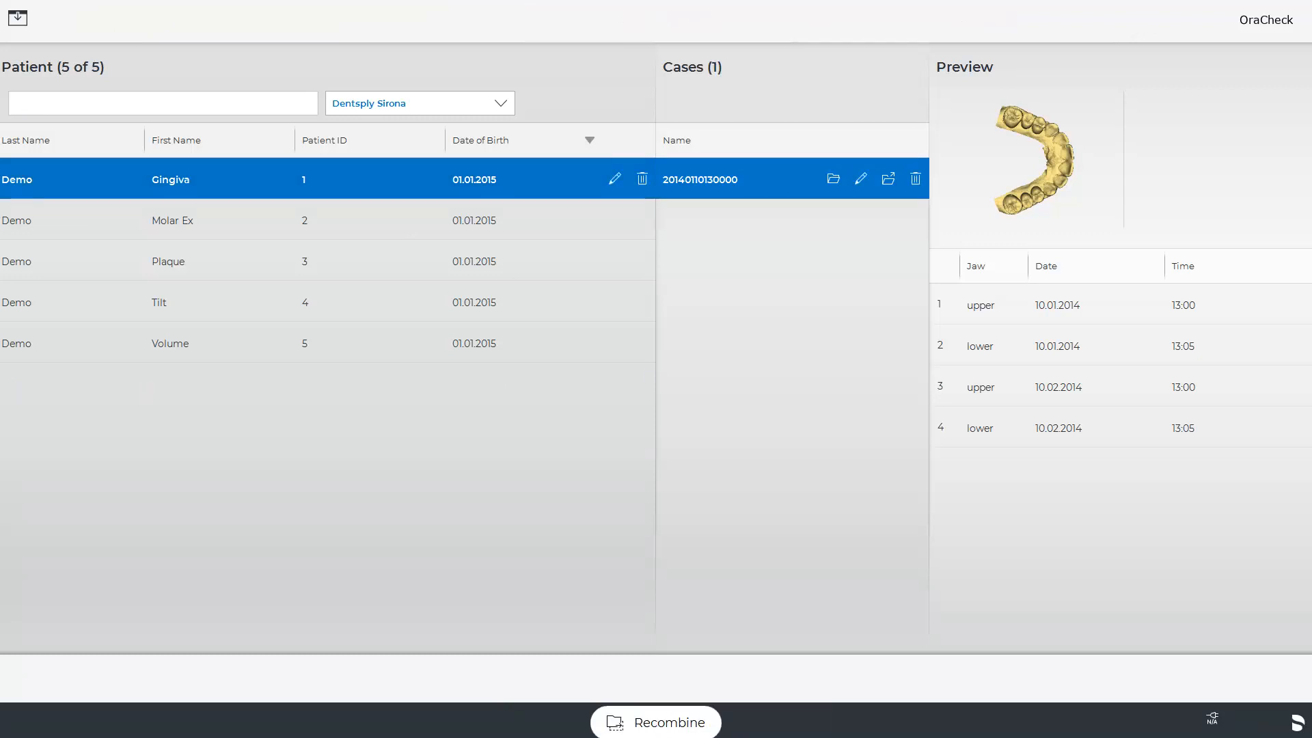